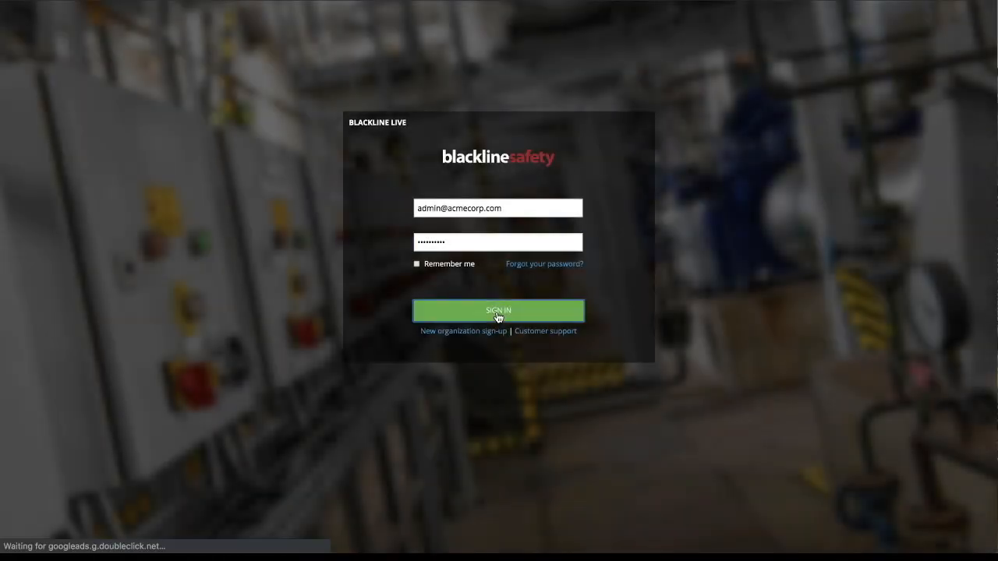
# Sign in and open the Usage and compliance report under Blackline Analytics.
pyautogui.click(498, 310)
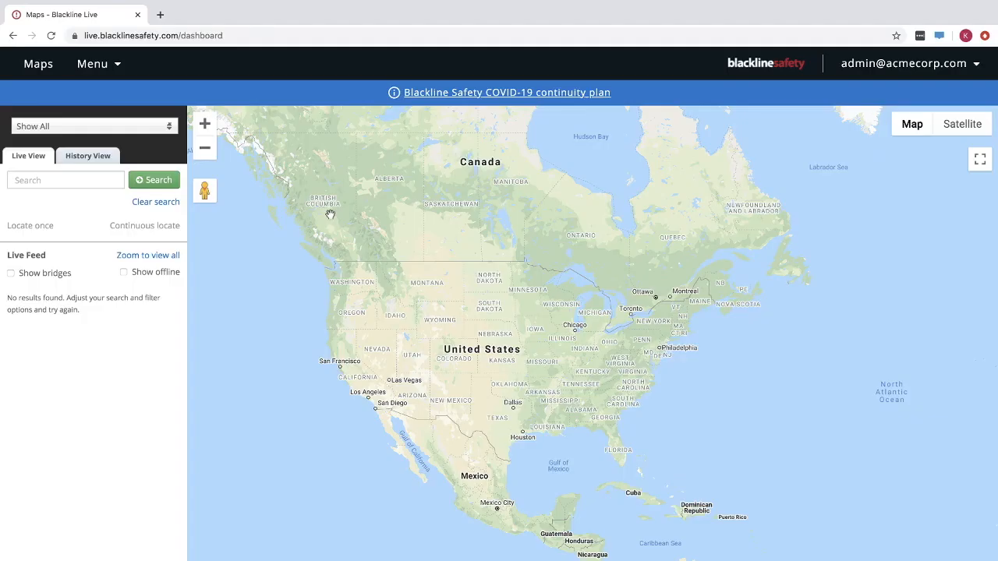
pyautogui.moveTo(99, 64)
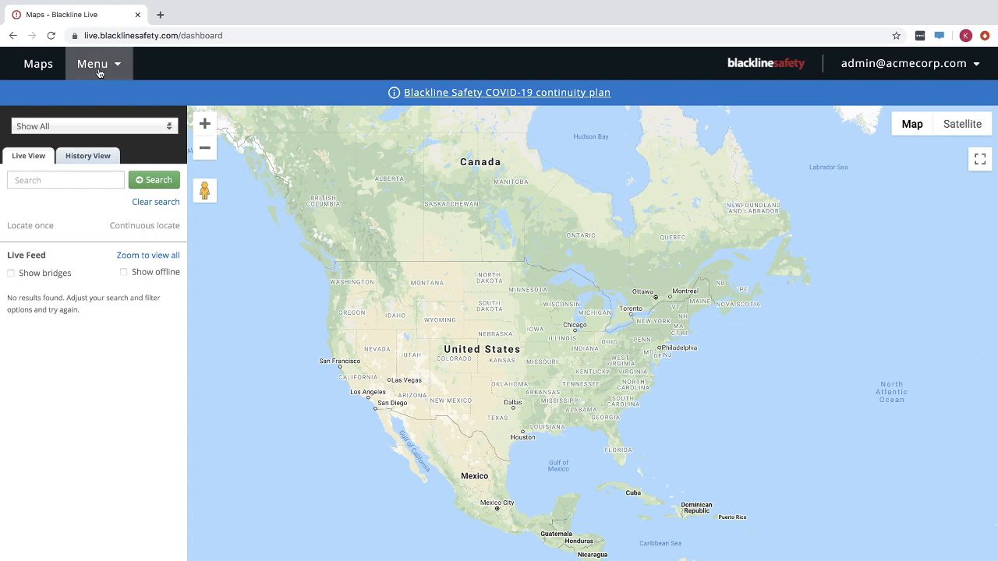
pyautogui.click(96, 63)
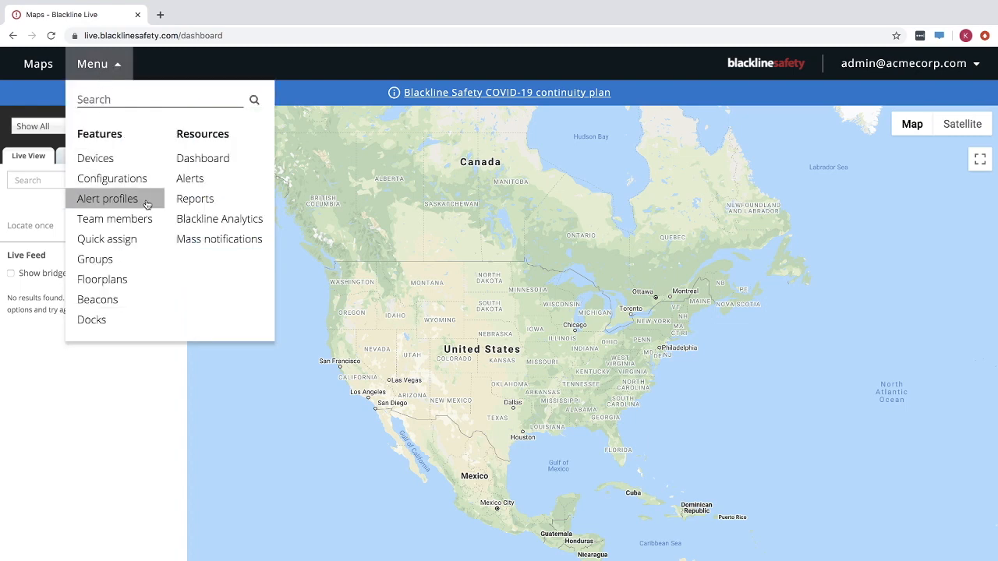
pyautogui.click(219, 218)
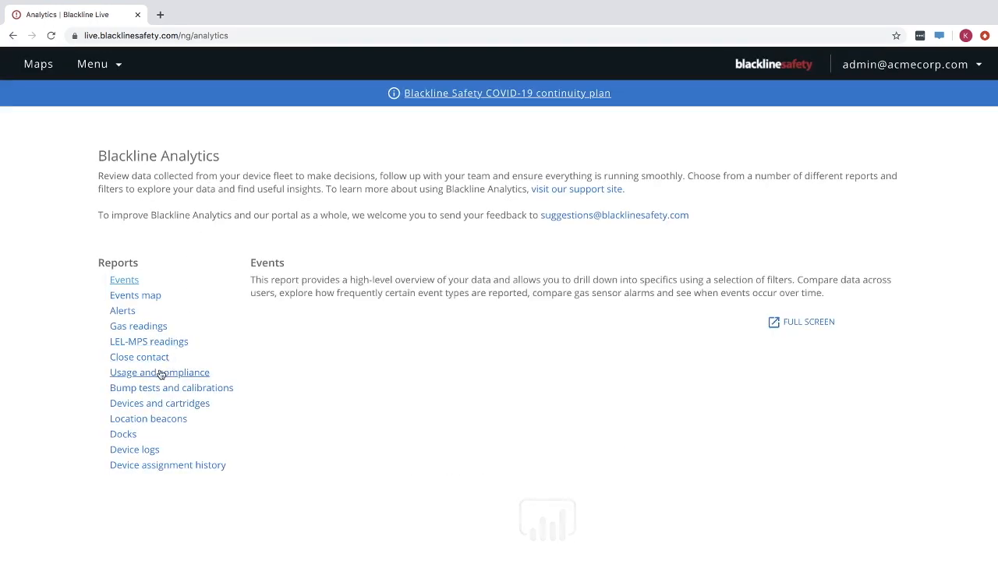
pyautogui.click(159, 372)
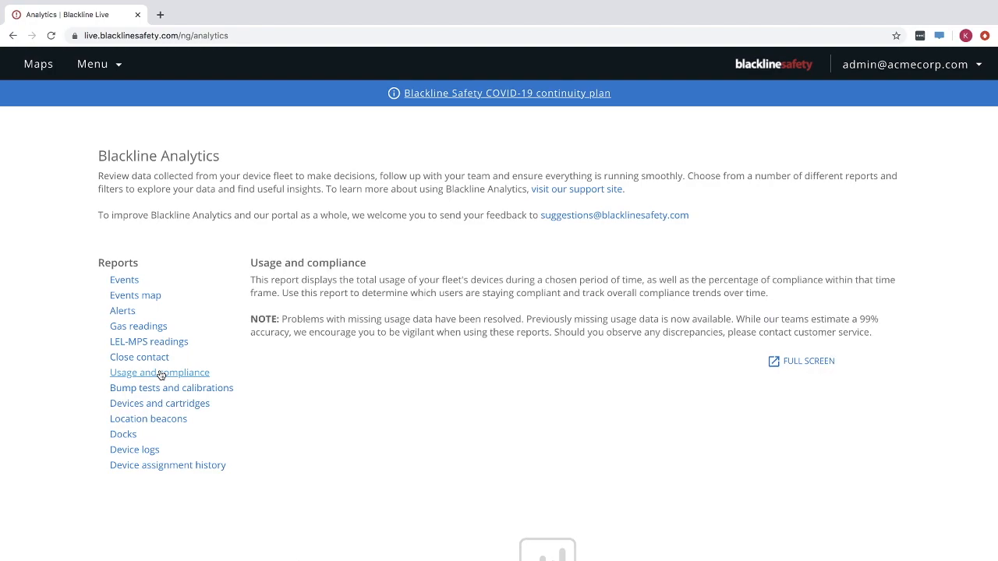
pyautogui.click(159, 372)
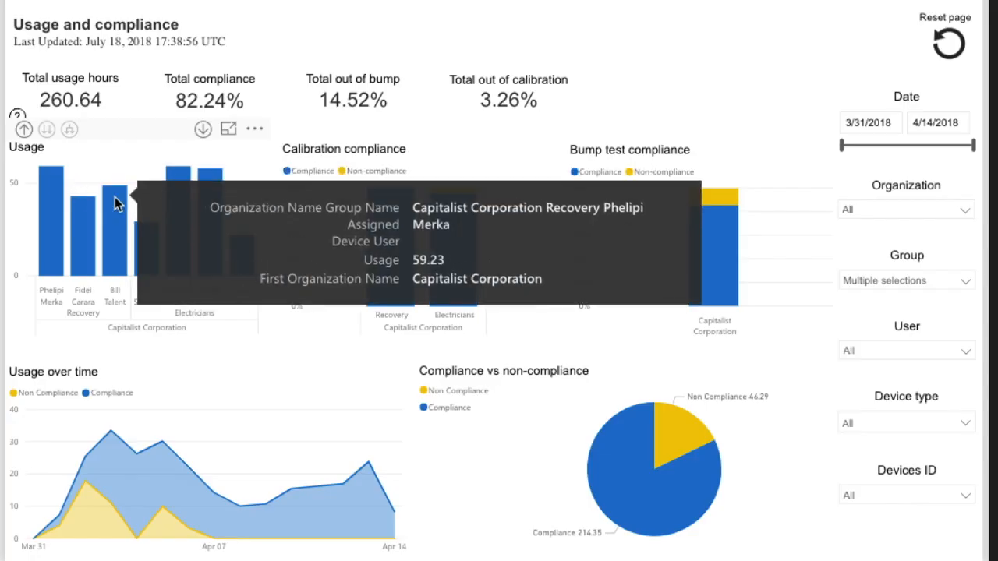
pyautogui.moveTo(179, 176)
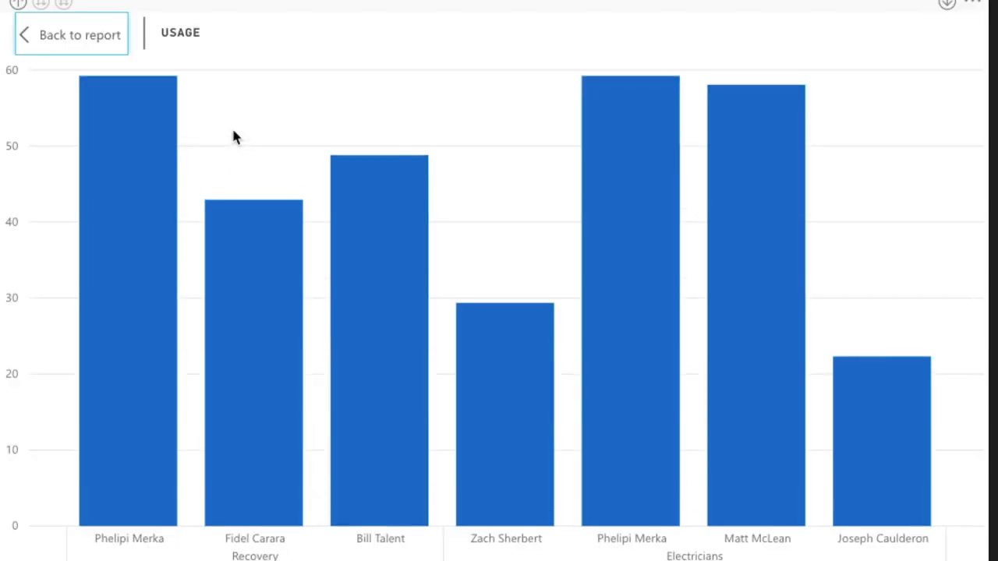
pyautogui.moveTo(685, 44)
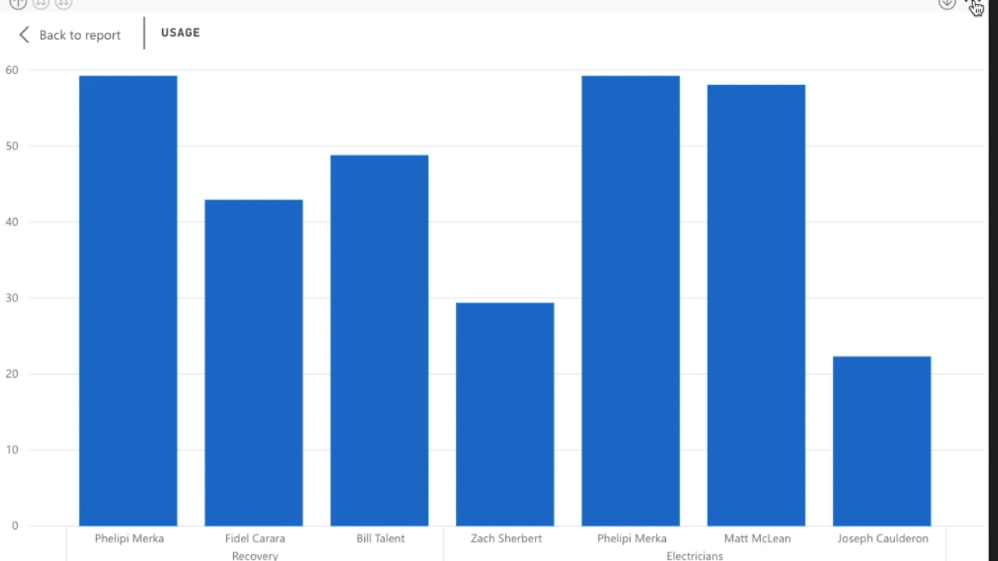
# Sort the Usage chart descending by usage hours, then go back to the report.
pyautogui.click(973, 2)
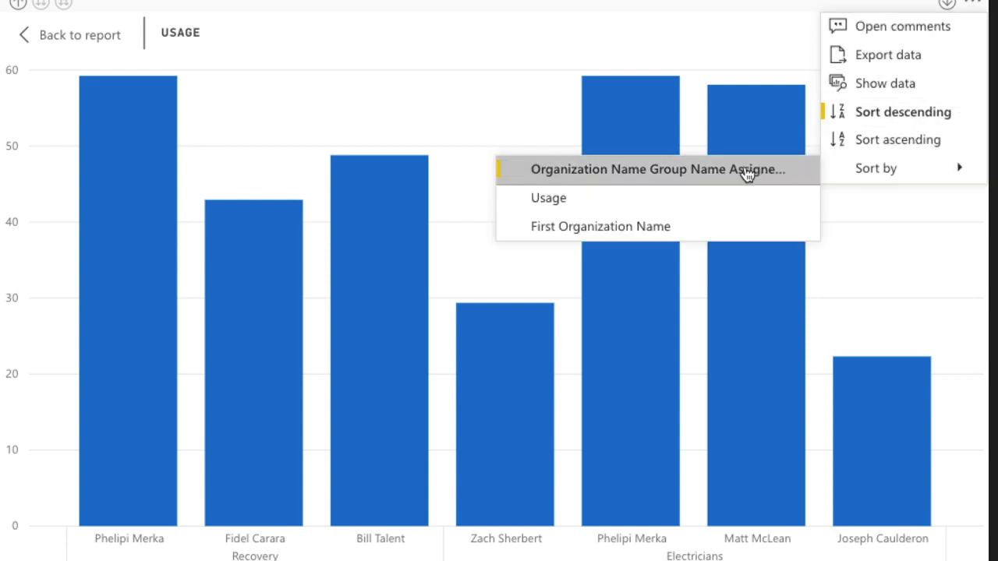
pyautogui.click(657, 169)
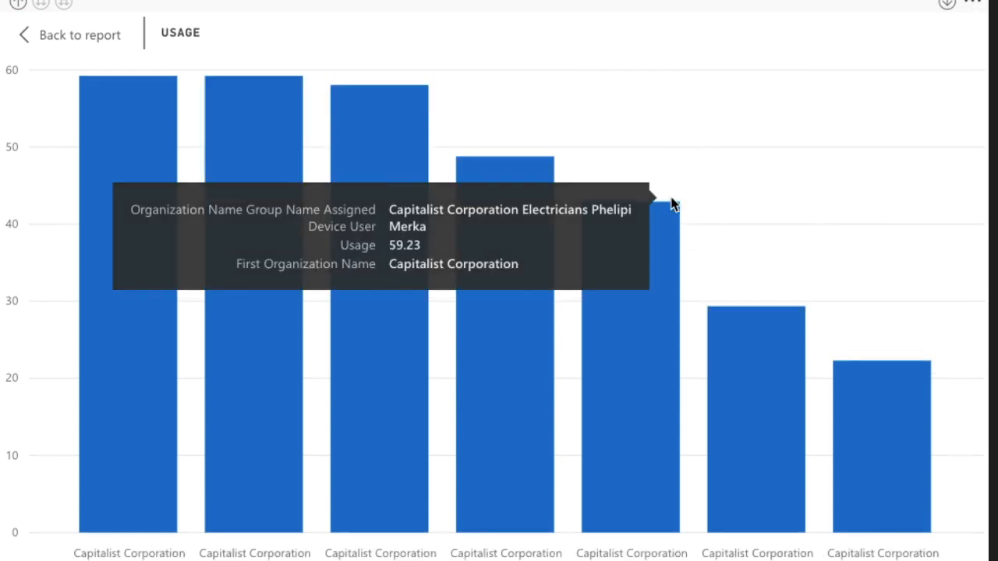
pyautogui.moveTo(131, 168)
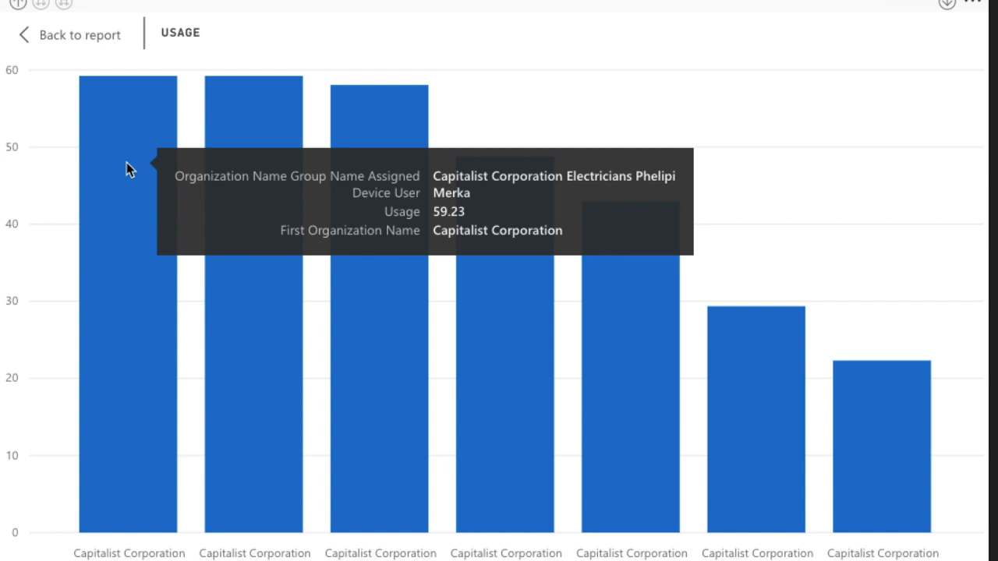
pyautogui.moveTo(892, 325)
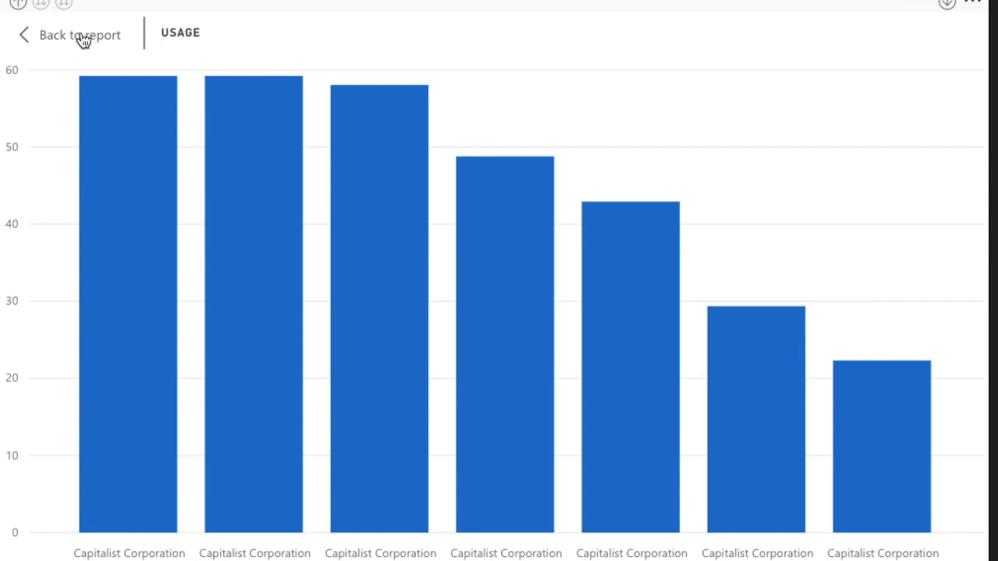
pyautogui.click(77, 35)
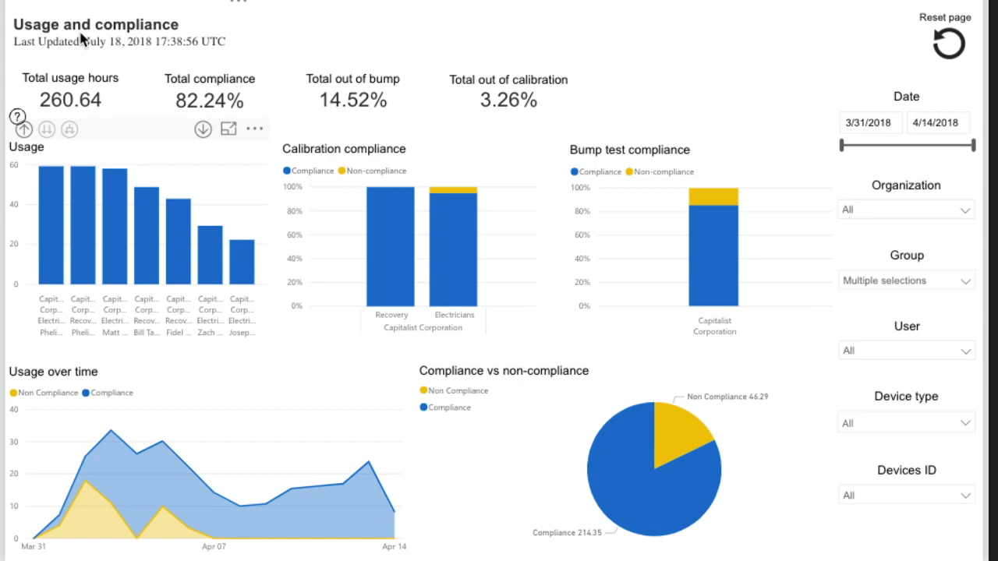
pyautogui.moveTo(81, 40)
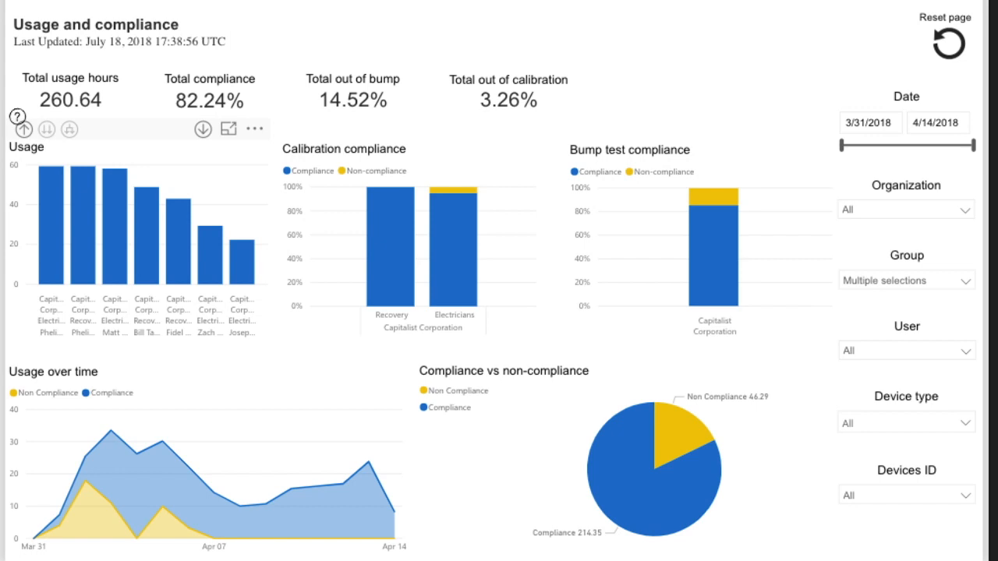
pyautogui.moveTo(117, 66)
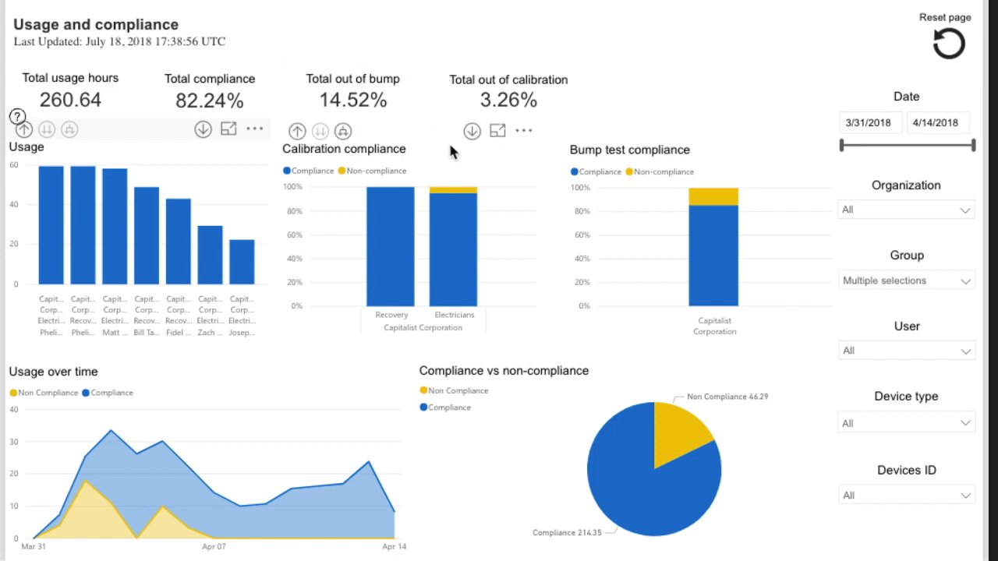
# Expand the Calibration compliance chart to individual users with organization-and-group labels.
pyautogui.click(343, 130)
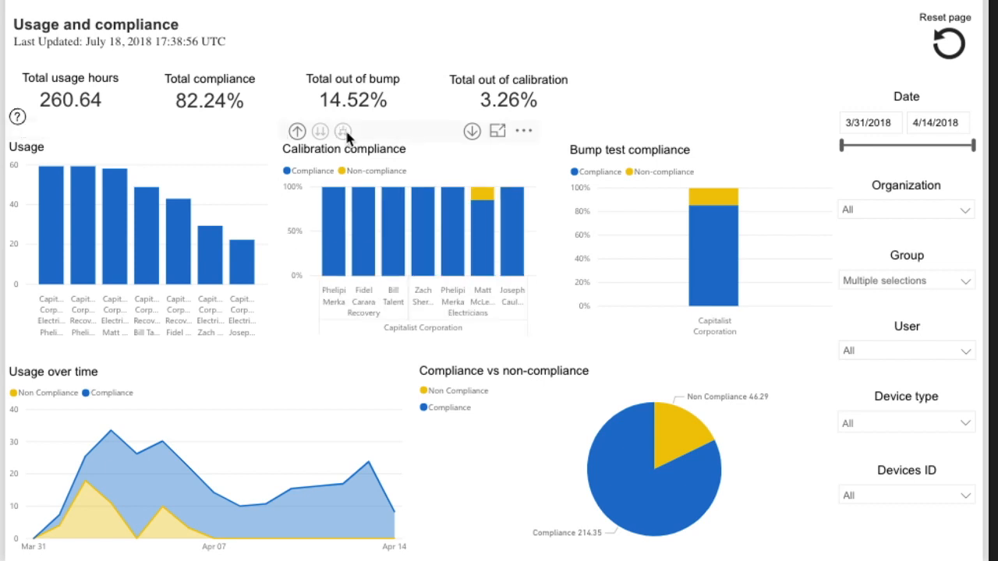
pyautogui.click(523, 130)
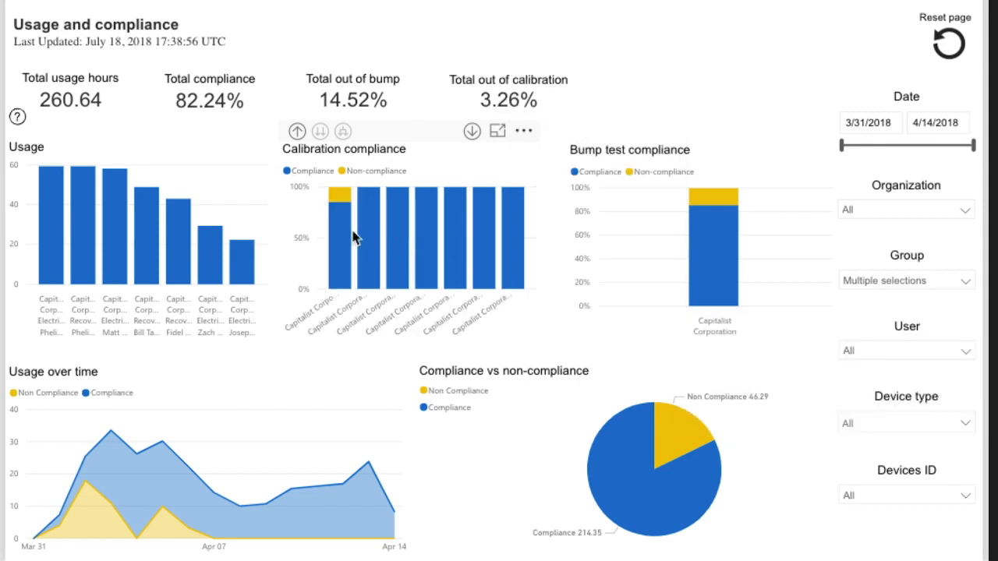
pyautogui.moveTo(343, 203)
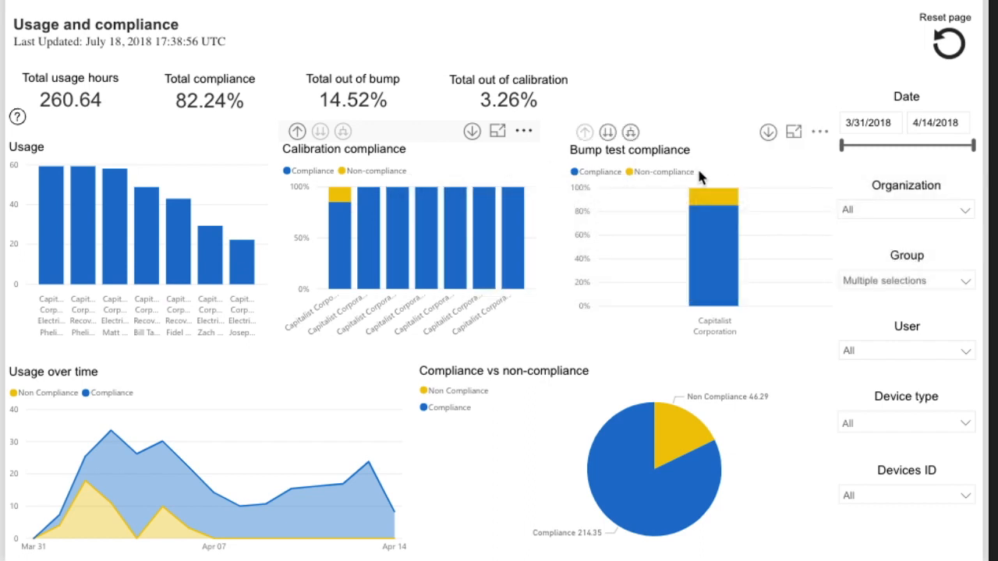
# Expand Bump test compliance to each user, then bring up its More options menu.
pyautogui.click(630, 132)
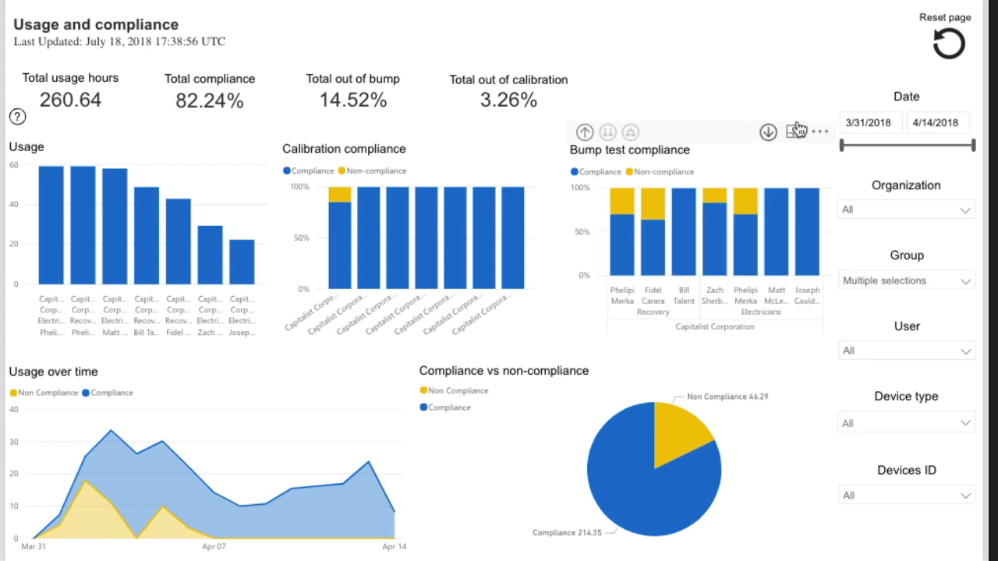
pyautogui.click(820, 131)
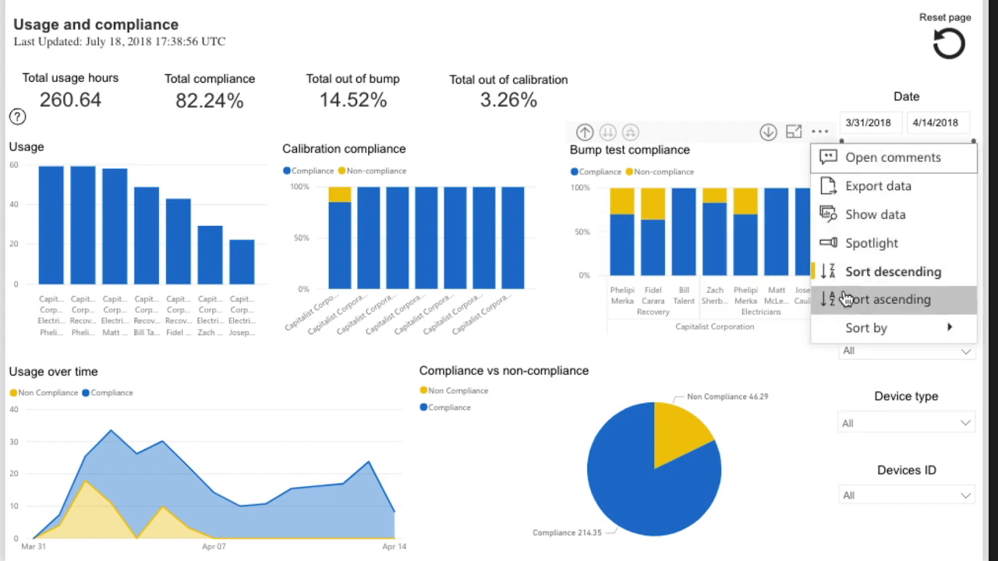